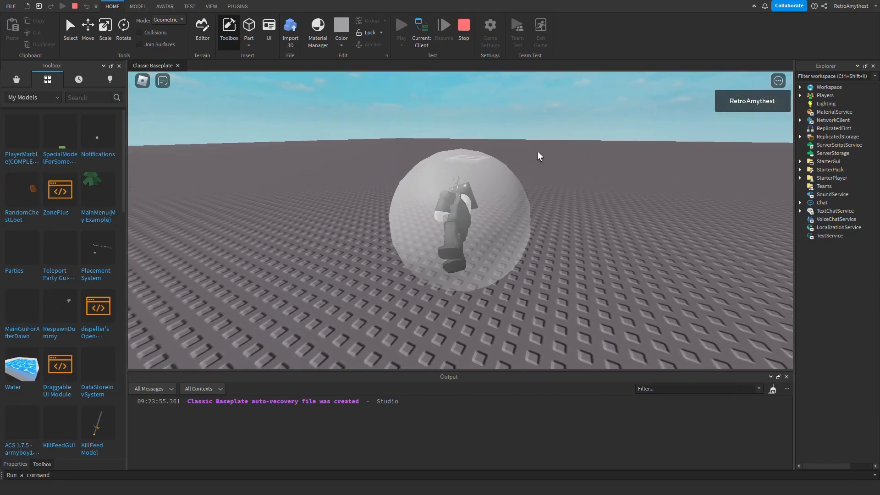
Step: Stop the running marble play test to return to editing the baseplate
click(400, 25)
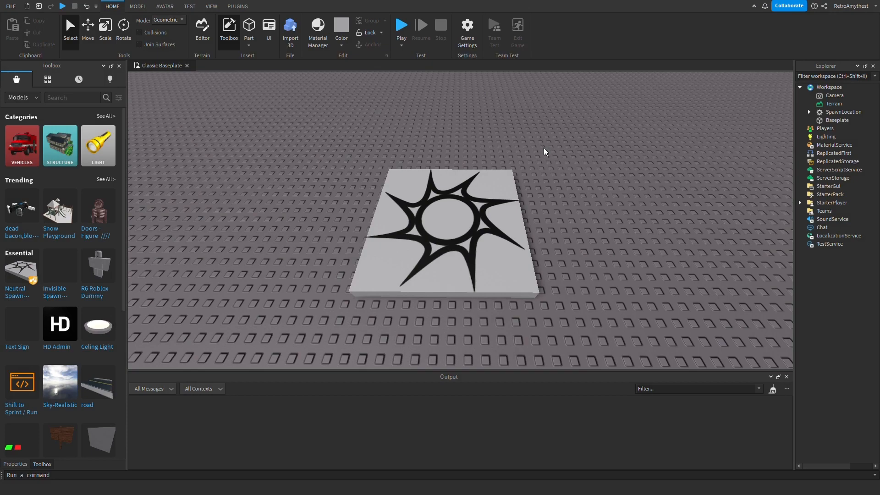
mouse_move(540, 158)
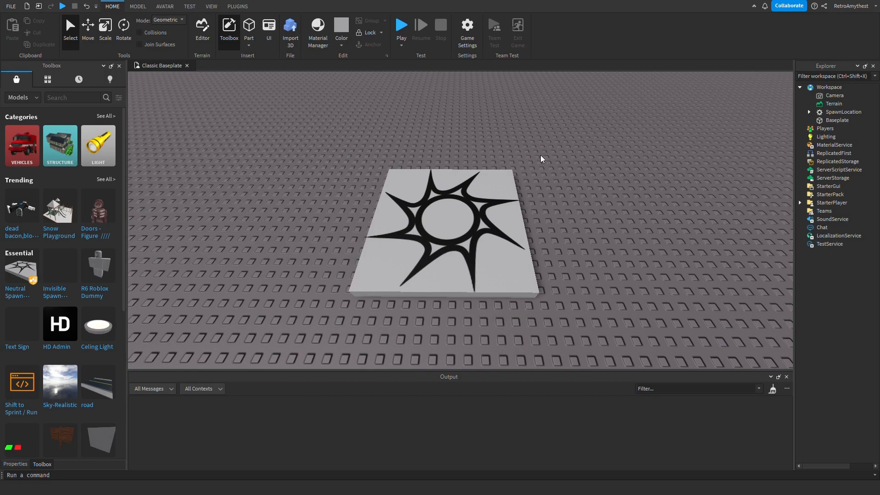
mouse_move(536, 162)
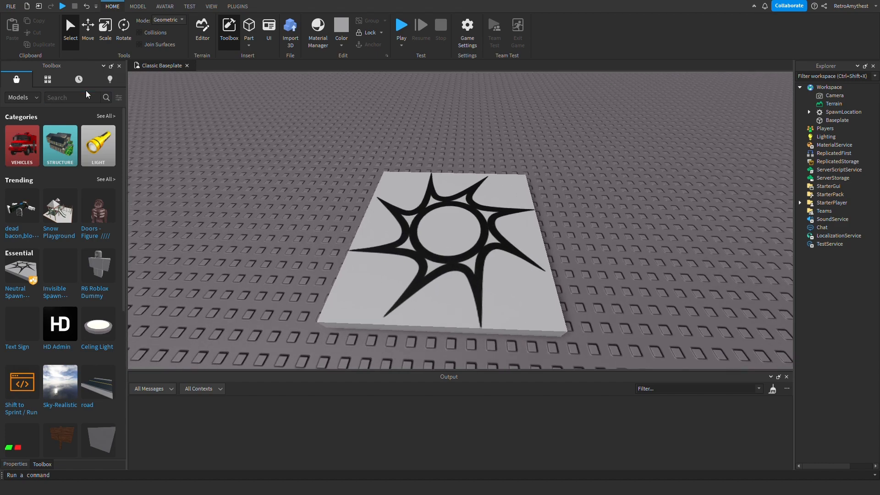
Step: Insert the PlayerMarble(COMPLETE) model from My Models in the Toolbox inventory
click(47, 79)
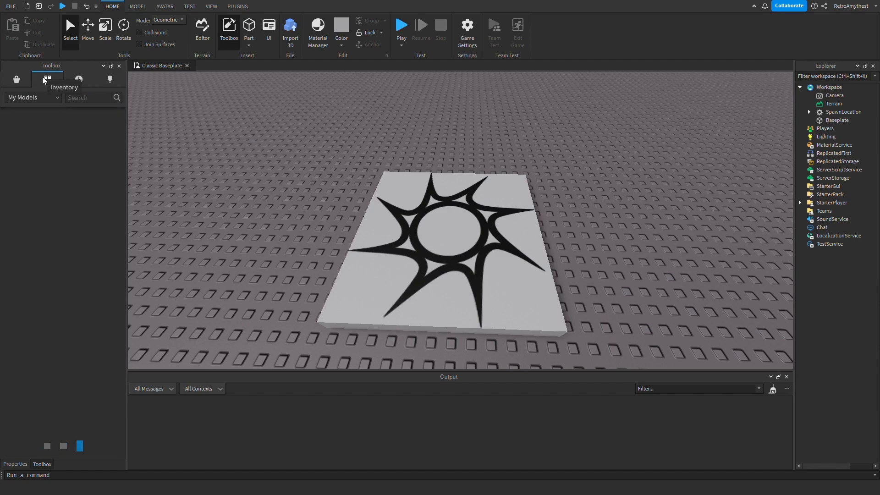
click(47, 78)
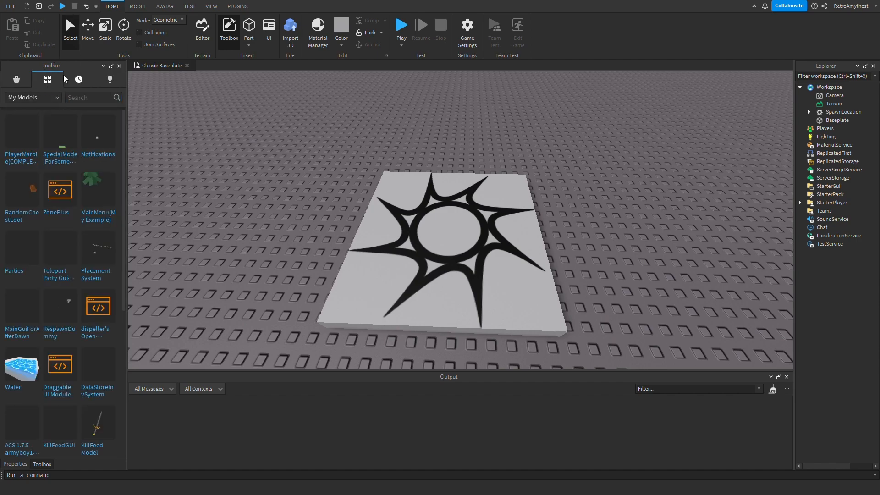
mouse_move(60, 131)
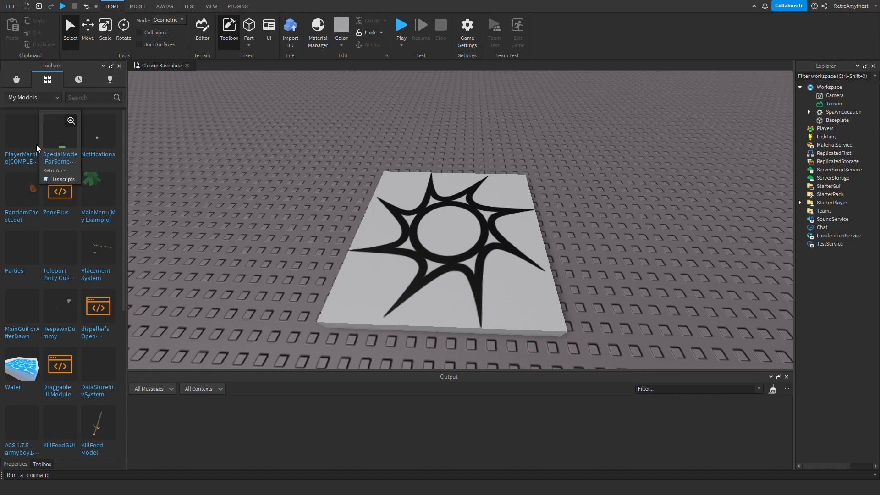
mouse_move(22, 132)
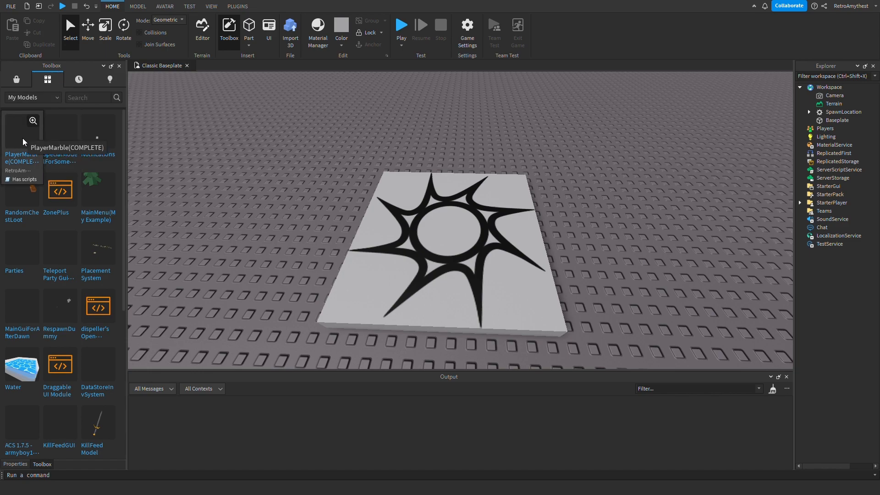
click(21, 126)
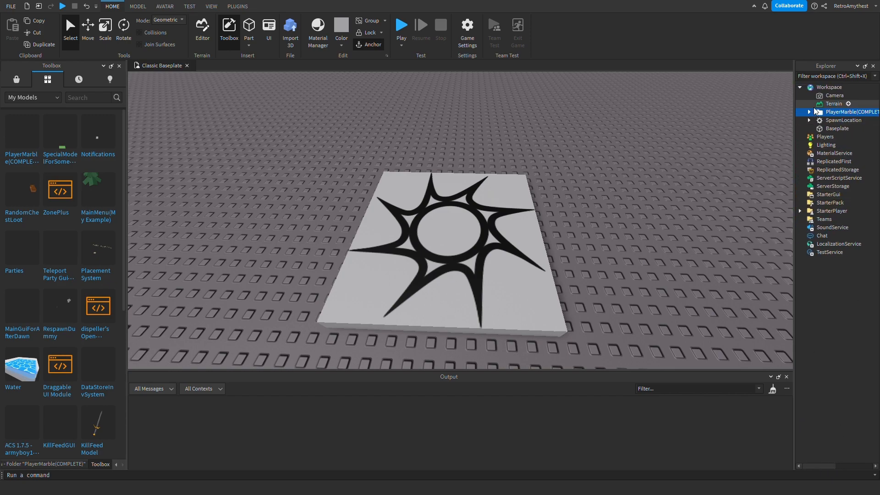
Step: Expand the PlayerMarble folder, ungroup its contents into Workspace, and start a play test
click(808, 112)
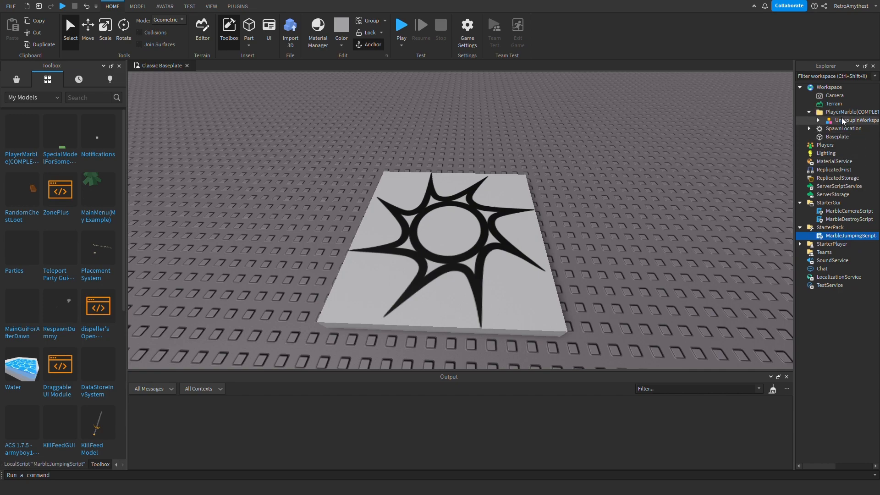
click(847, 128)
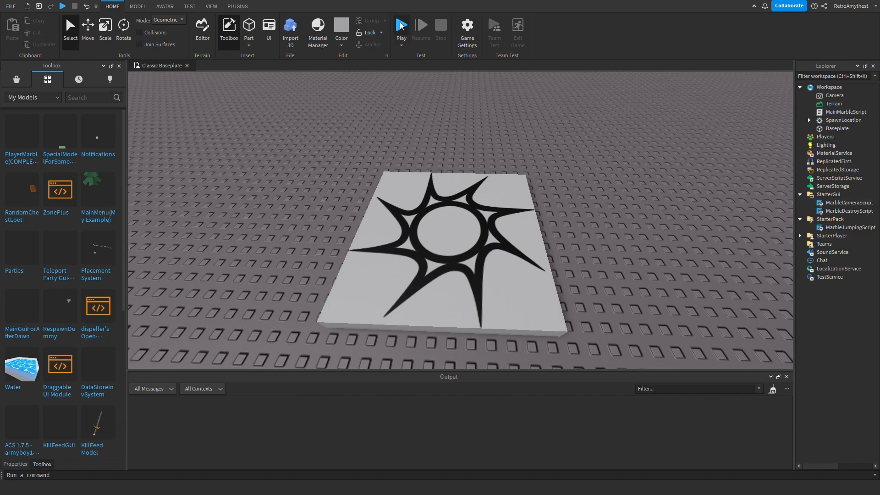
click(401, 26)
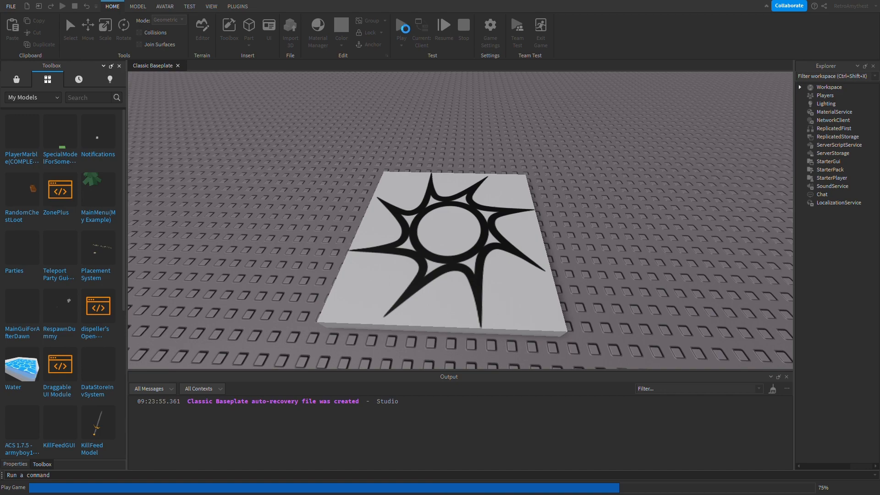
click(400, 28)
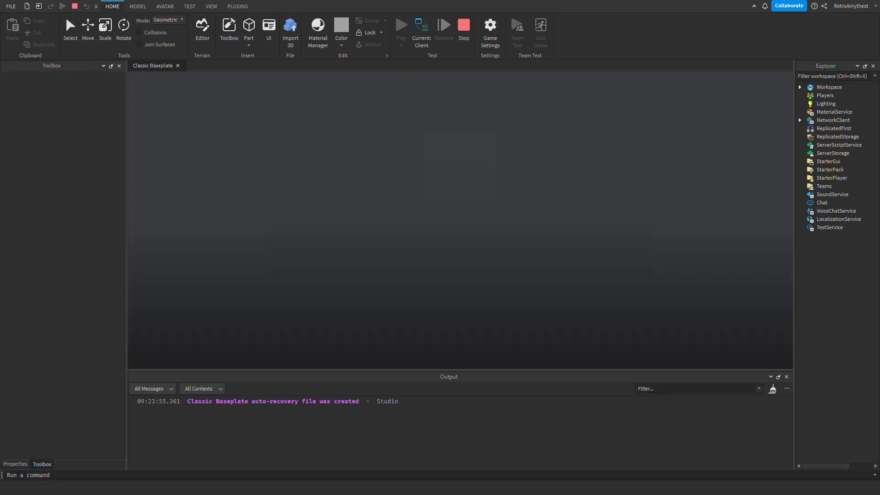